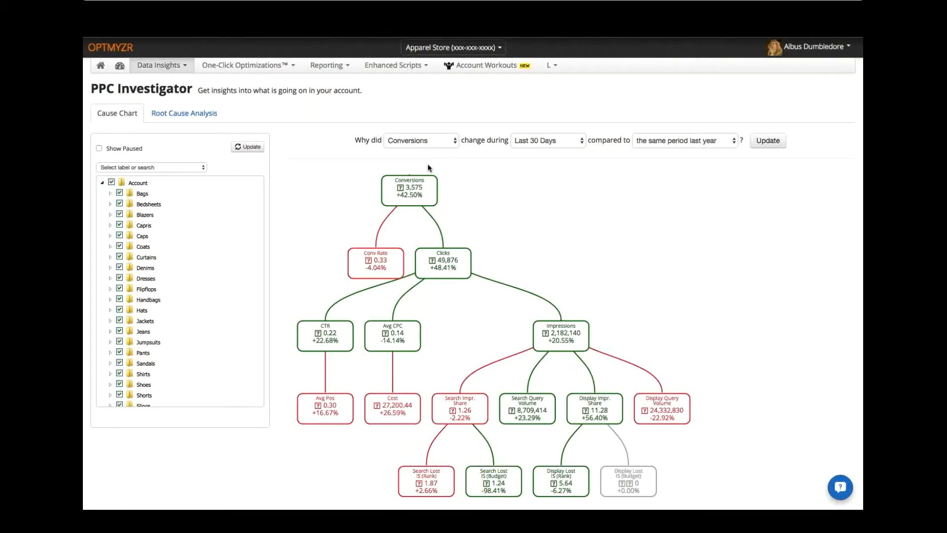
mouse_move(708, 231)
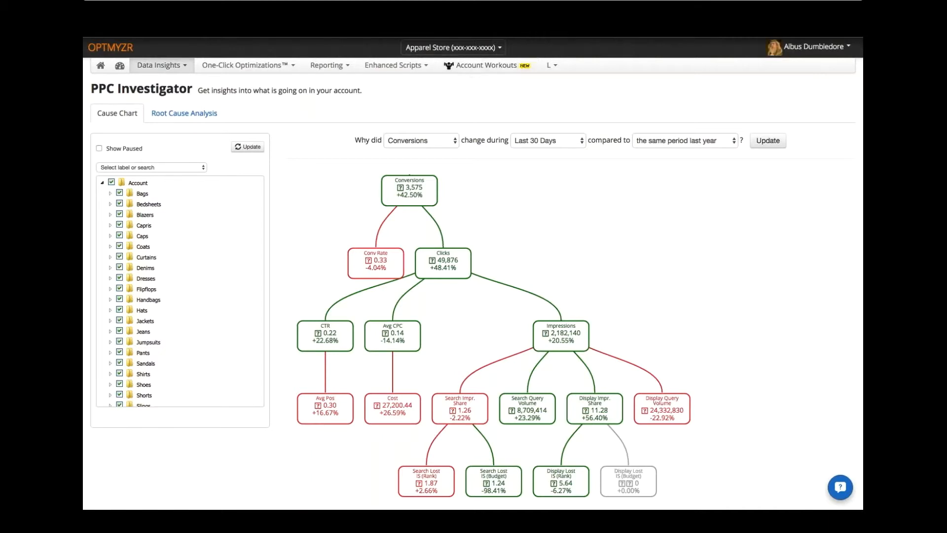
mouse_move(422, 166)
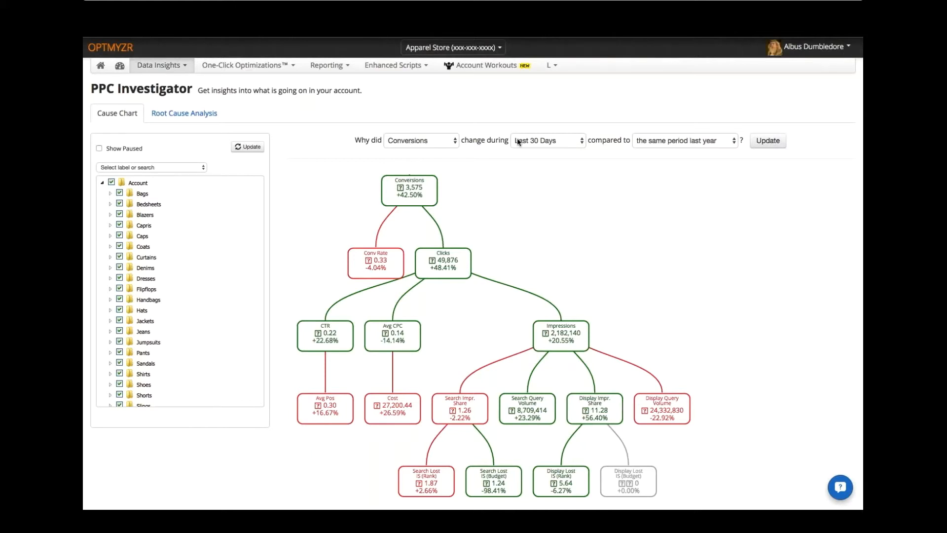
mouse_move(661, 142)
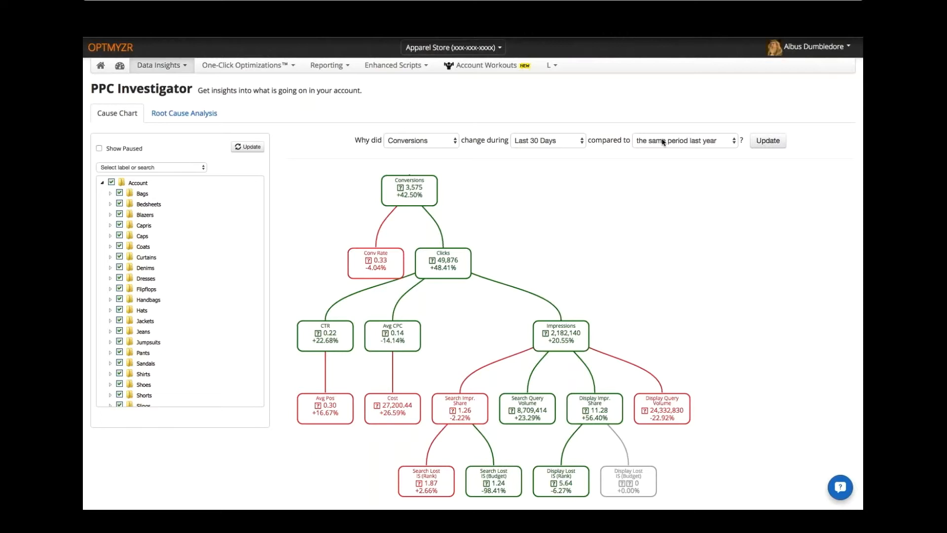
click(684, 140)
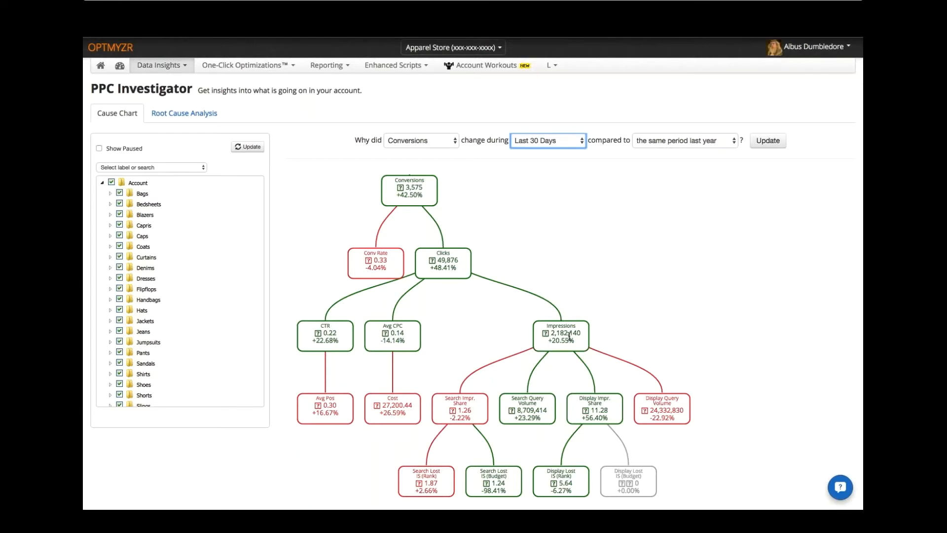
mouse_move(400, 332)
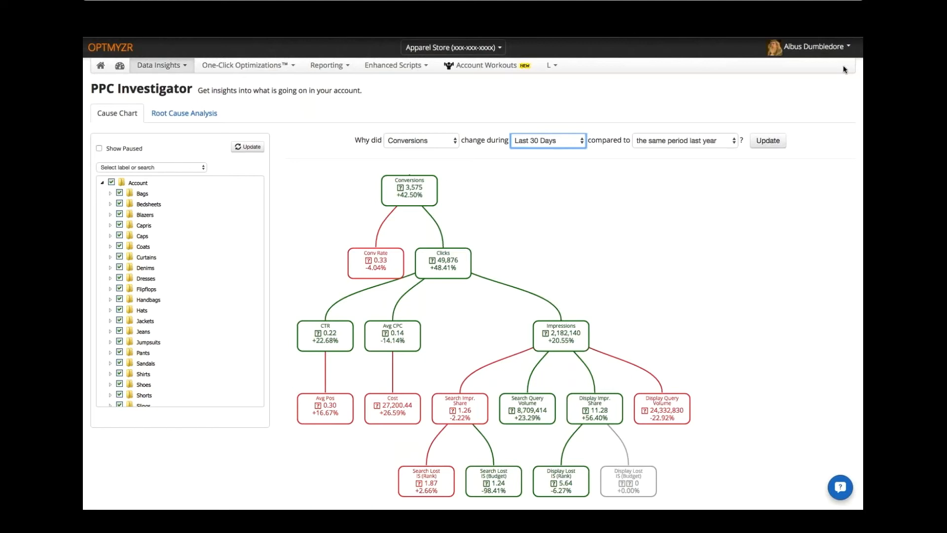
mouse_move(765, 204)
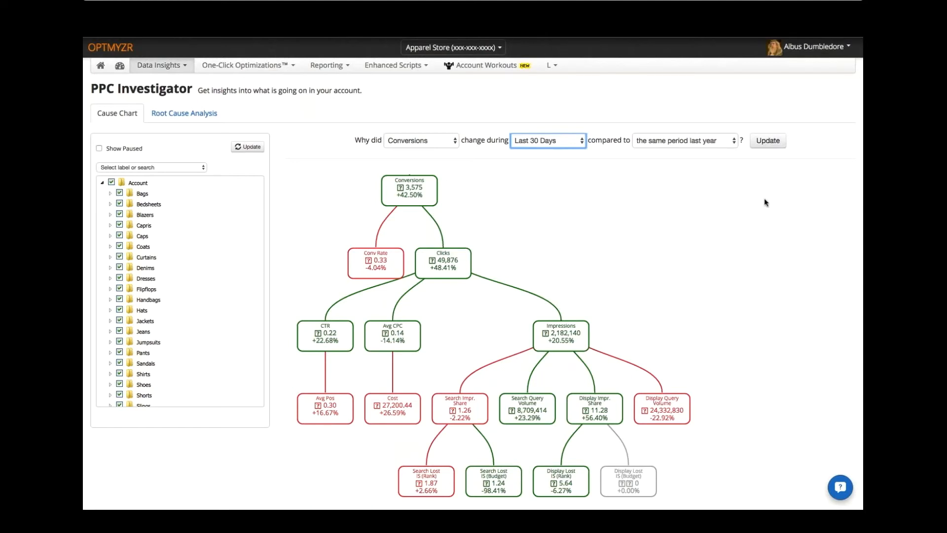
mouse_move(335, 335)
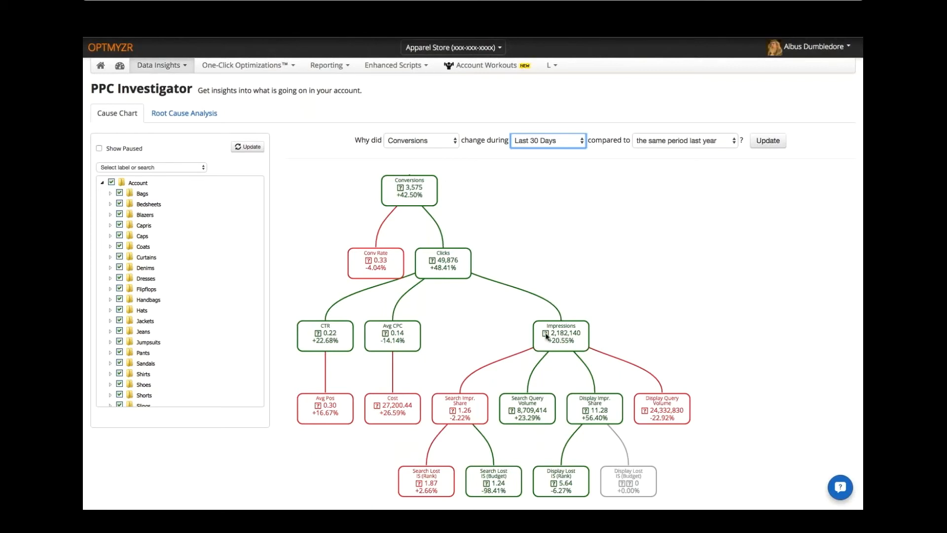
mouse_move(484, 443)
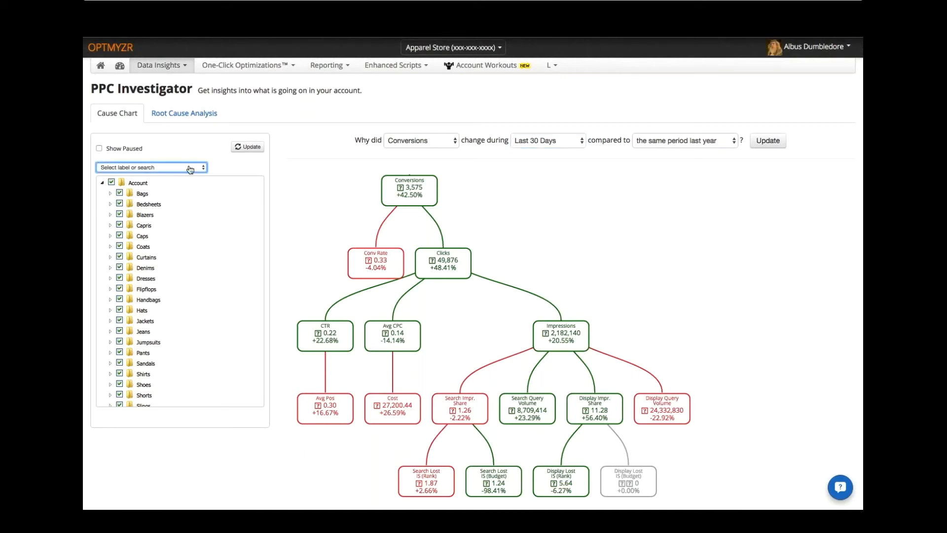
mouse_move(157, 177)
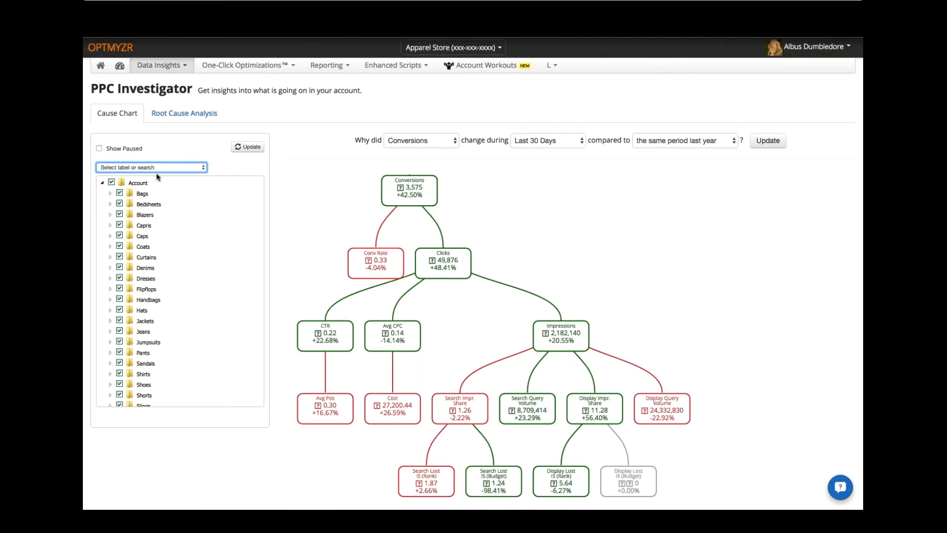
mouse_move(143, 253)
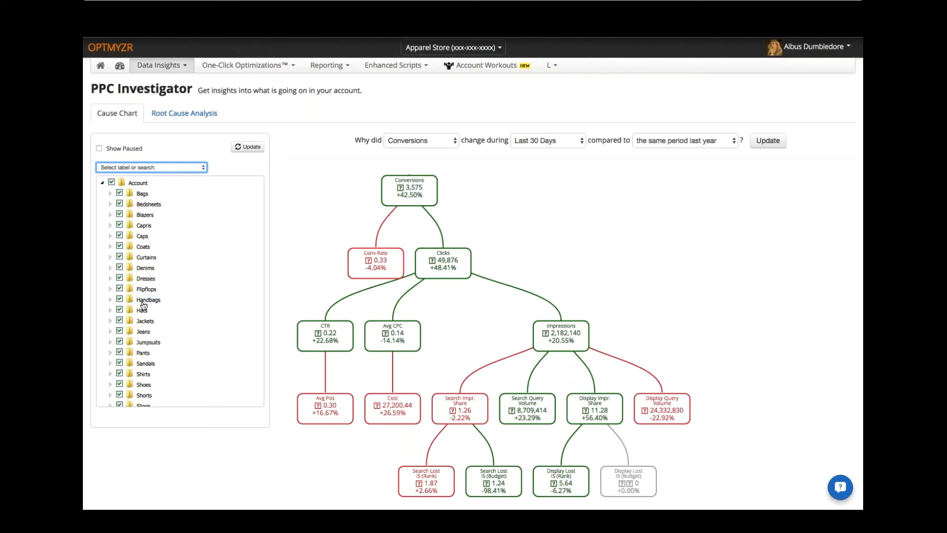
mouse_move(142, 308)
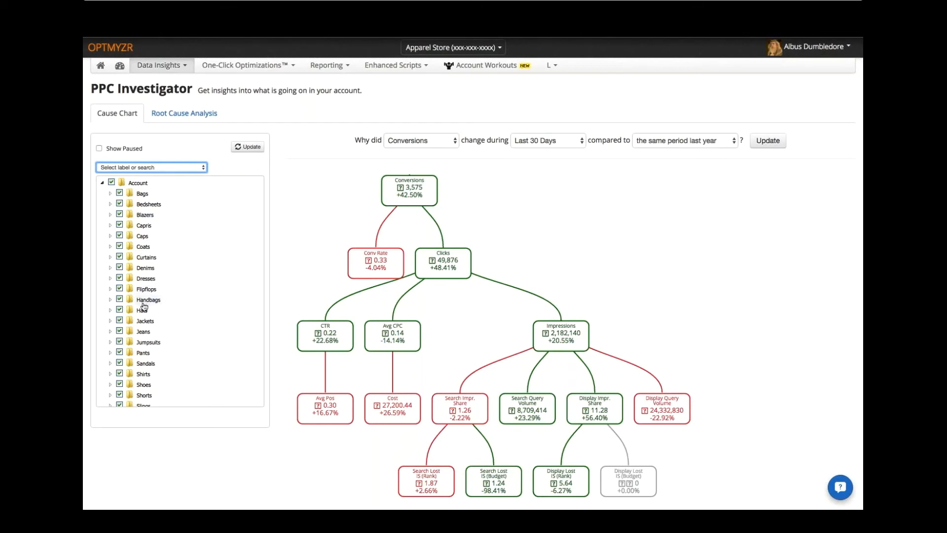
click(109, 214)
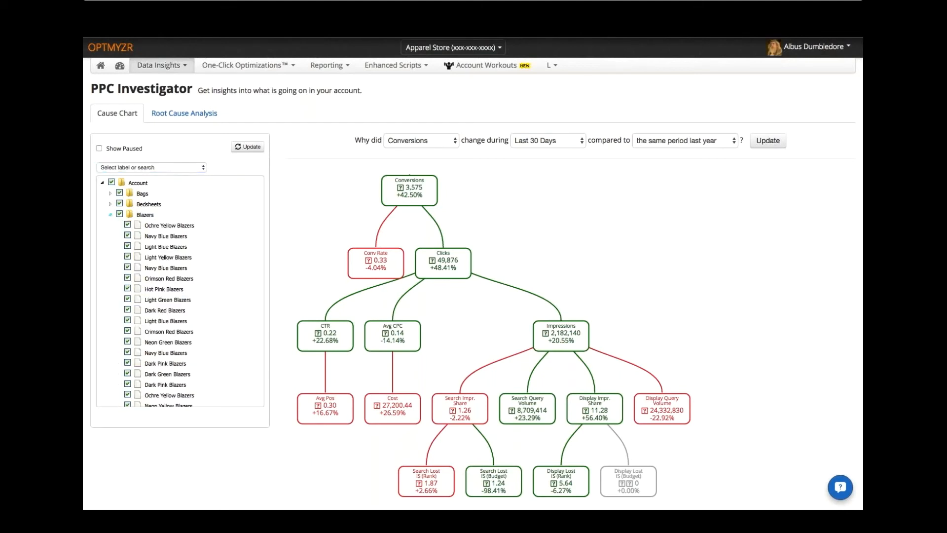
click(111, 214)
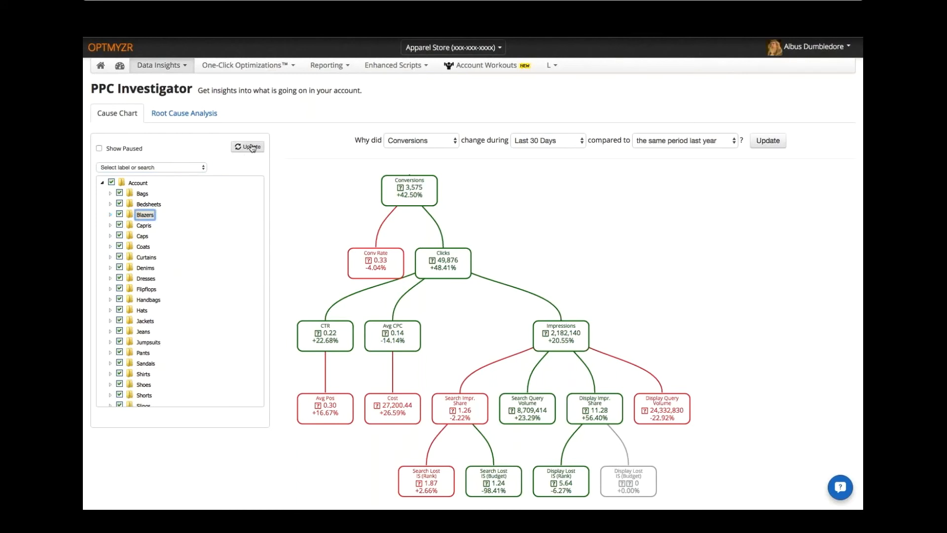
mouse_move(314, 234)
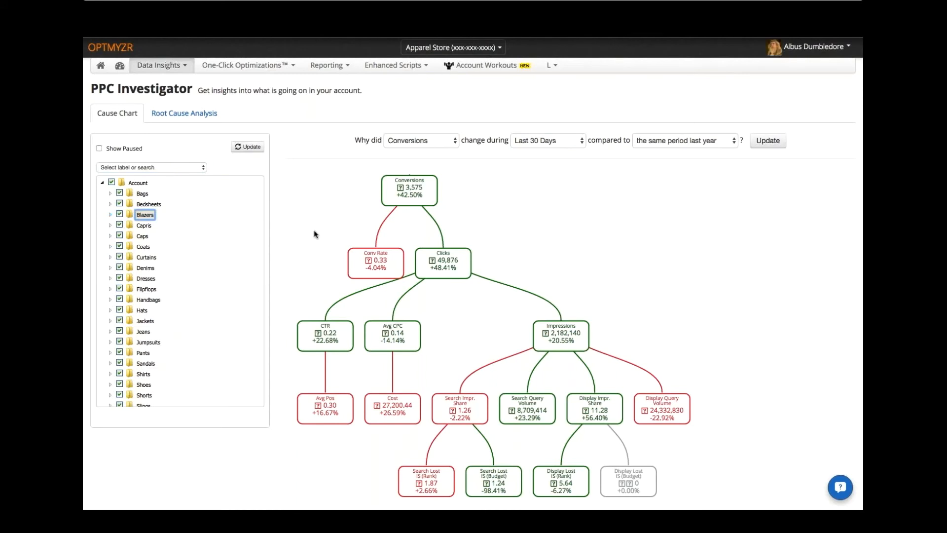
mouse_move(303, 236)
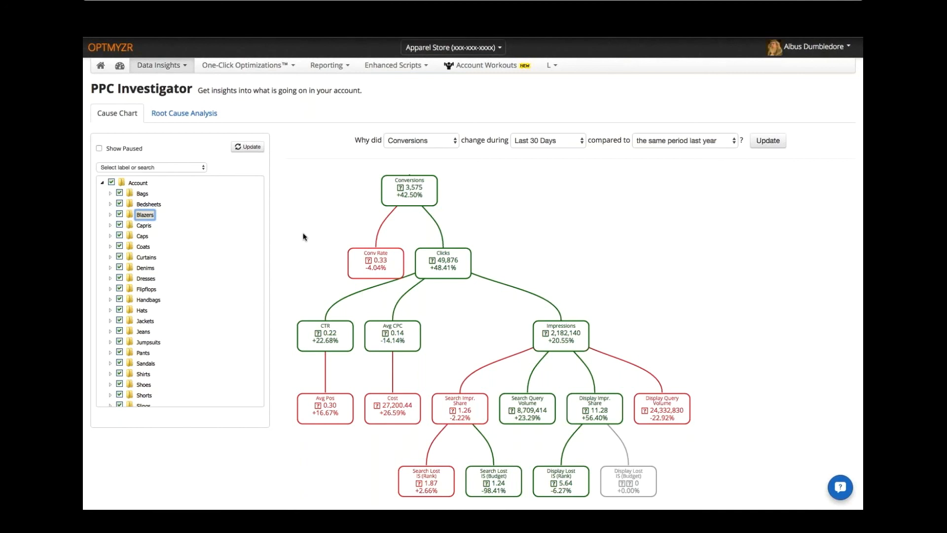
mouse_move(257, 143)
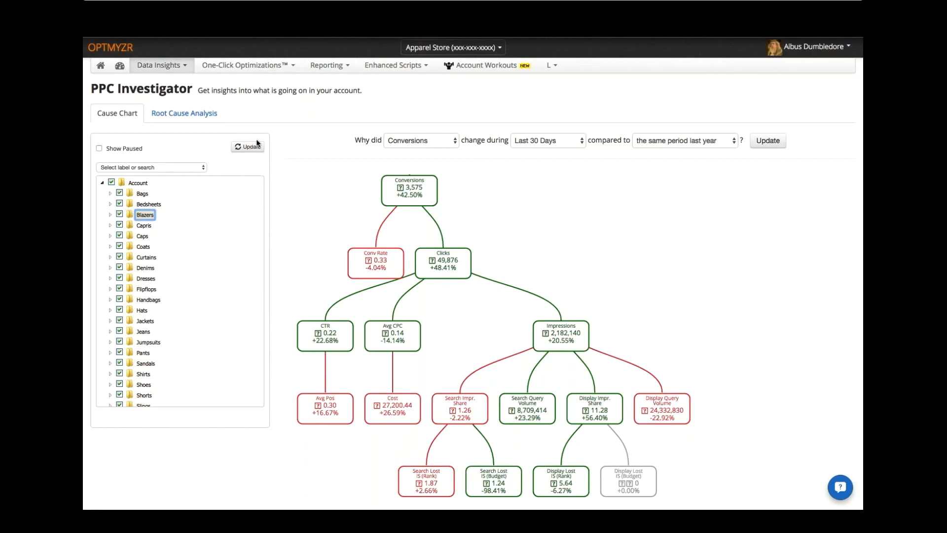
mouse_move(744, 228)
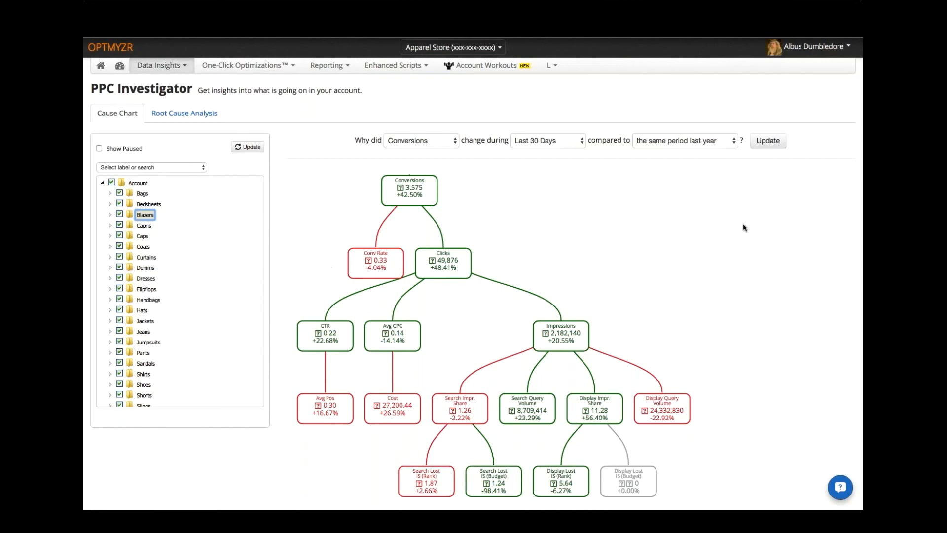